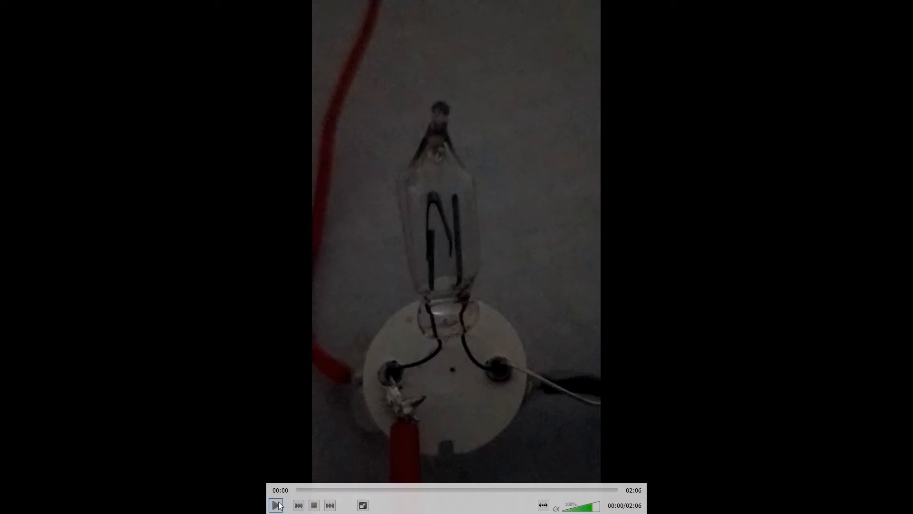
Start playing the tube light starter video from the beginning.
click(275, 505)
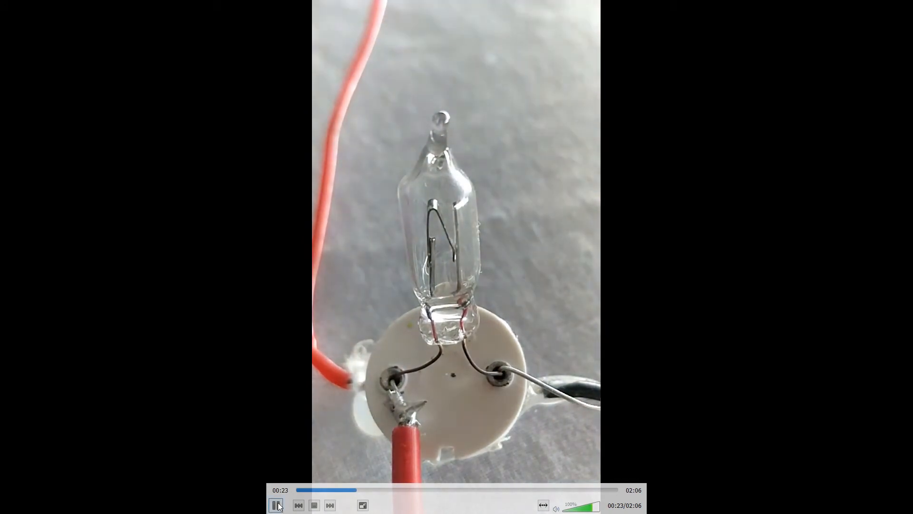
mouse_move(276, 506)
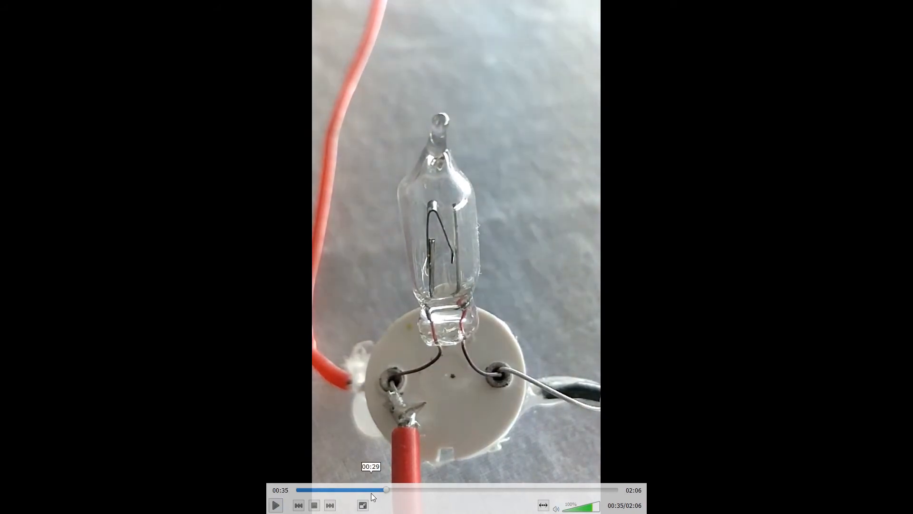
Rewind to the start, play slowly and pause on the unlit starter at 00:09.
click(275, 505)
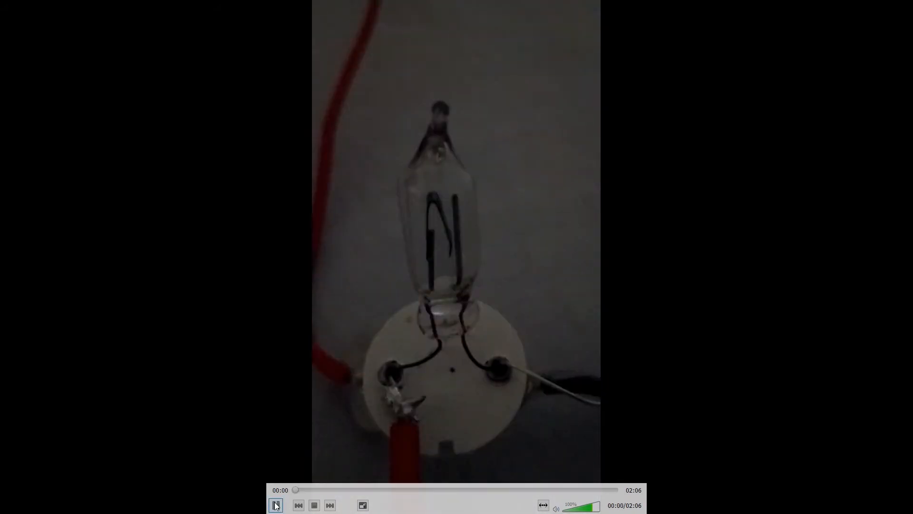
click(275, 505)
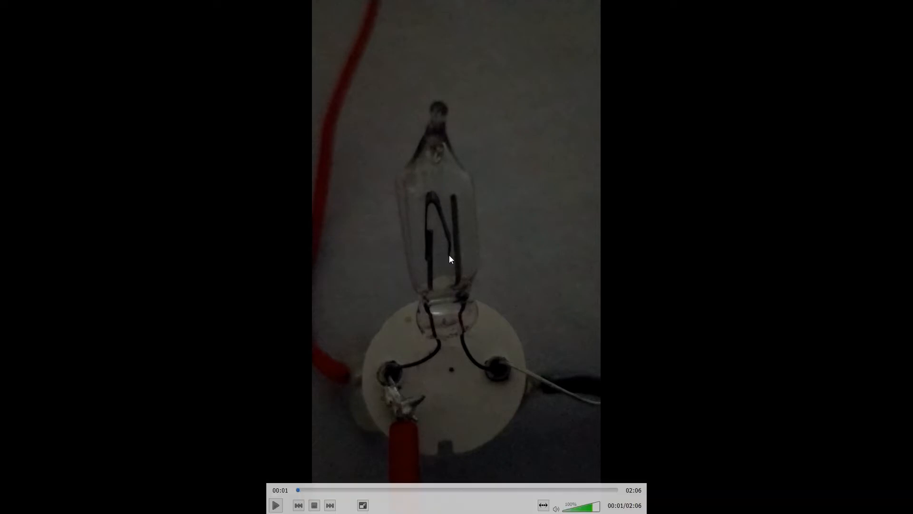
mouse_move(347, 381)
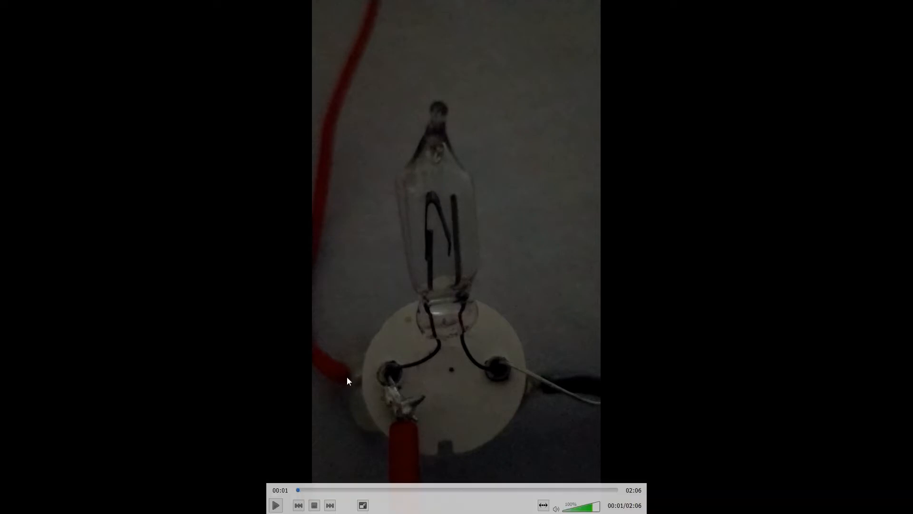
click(274, 505)
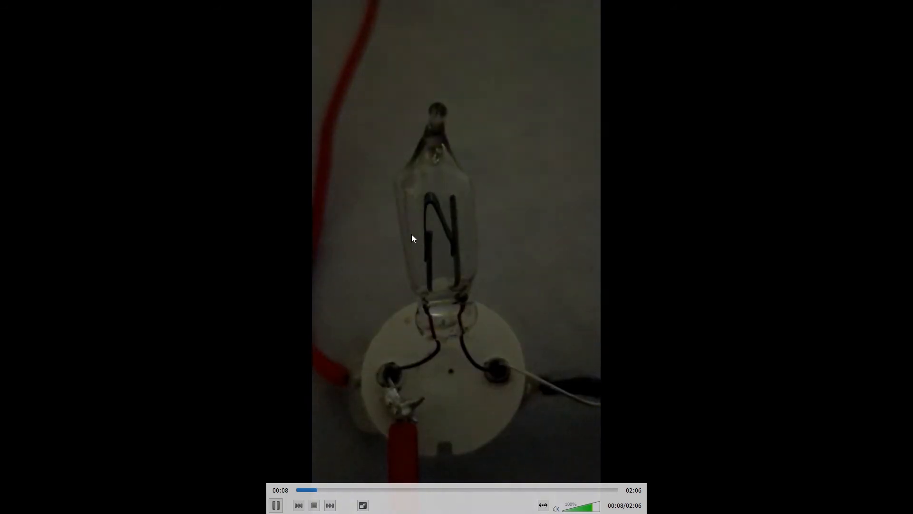
click(275, 505)
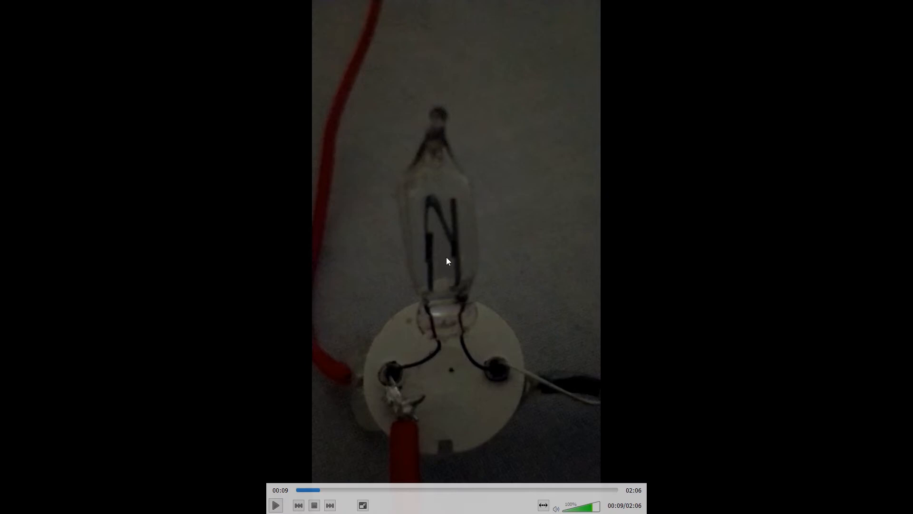
mouse_move(438, 268)
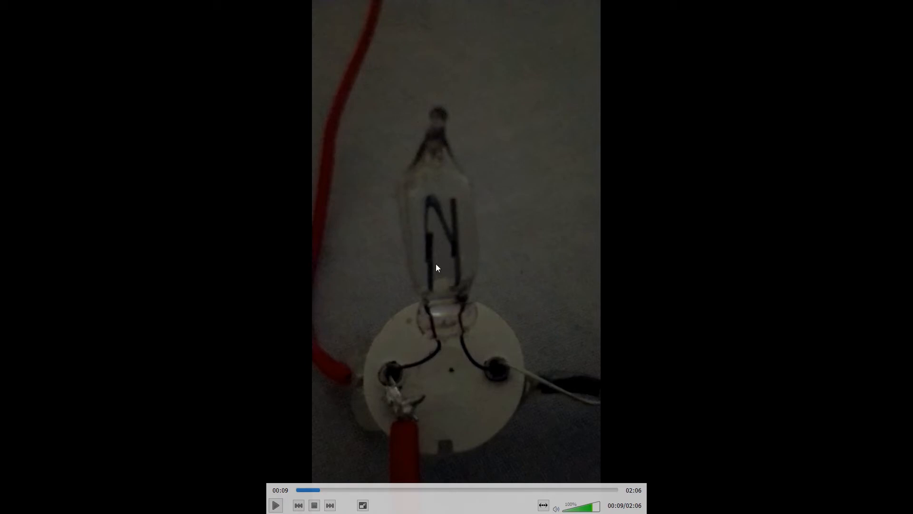
mouse_move(460, 204)
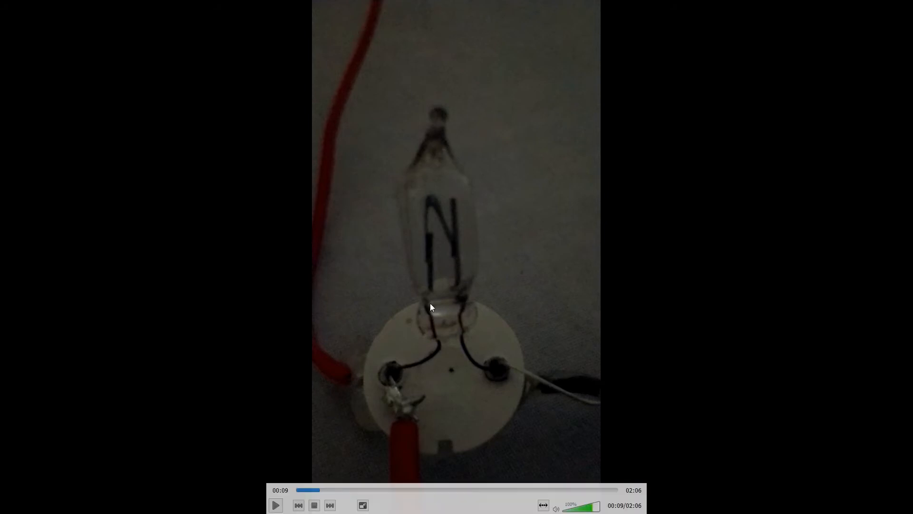
mouse_move(422, 205)
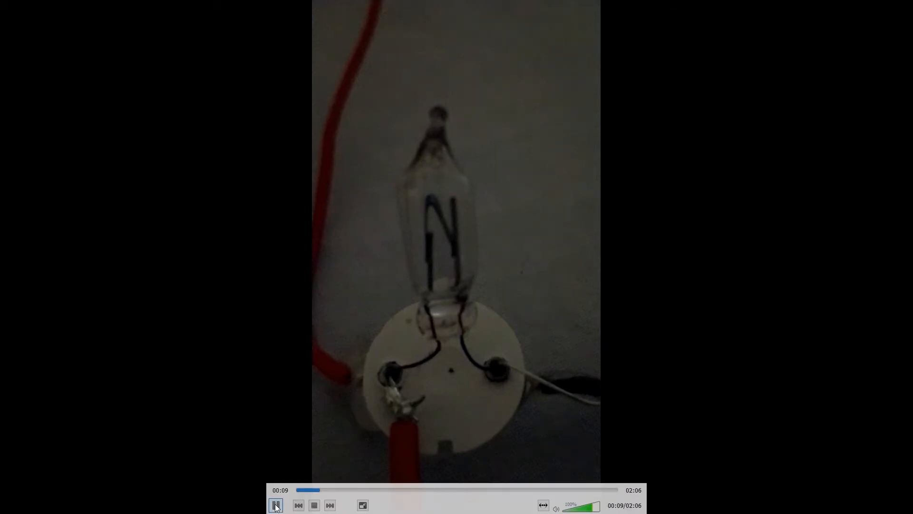
Pause playback at 00:10 with the starter still unlit.
click(276, 505)
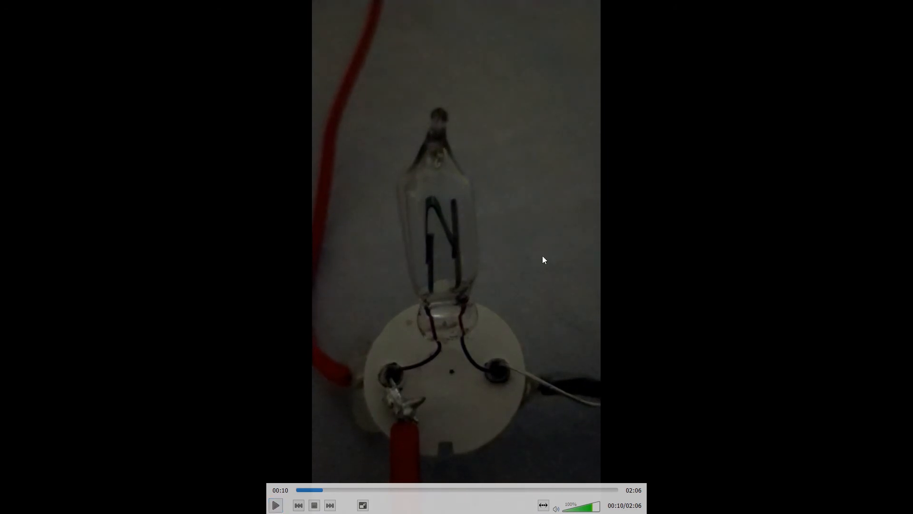
mouse_move(499, 228)
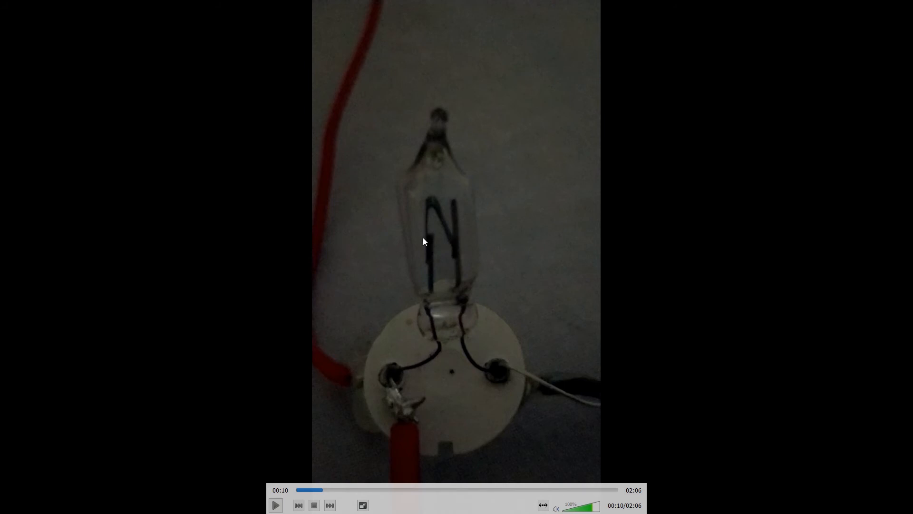
mouse_move(500, 169)
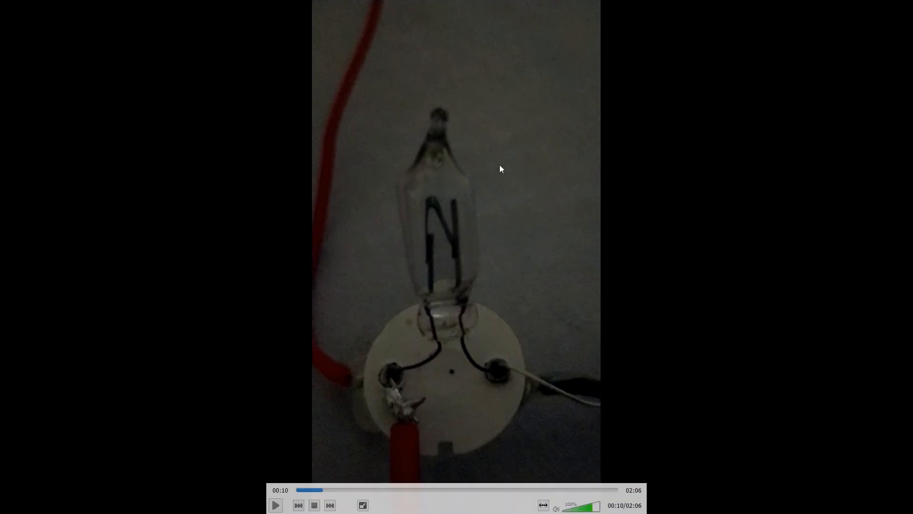
mouse_move(489, 286)
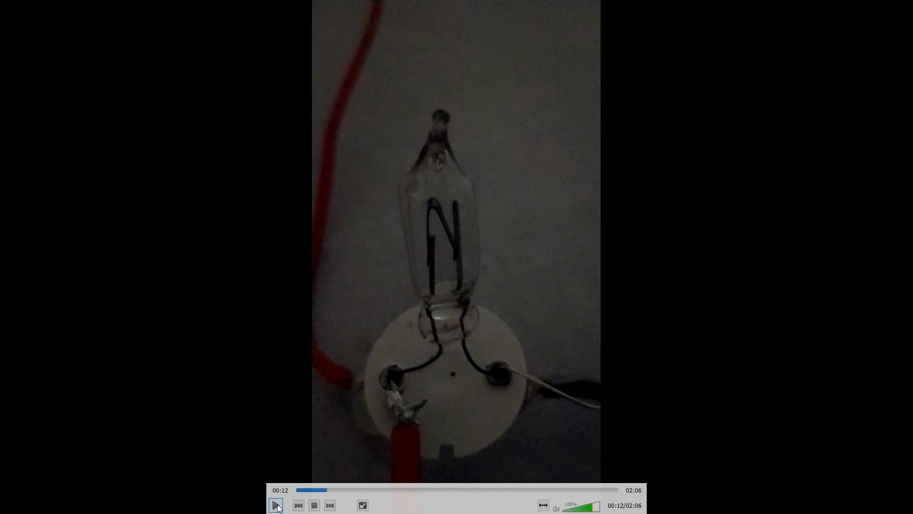
Play through the blue glow discharge, pause at 00:18, then resume toward the bright flash.
click(275, 505)
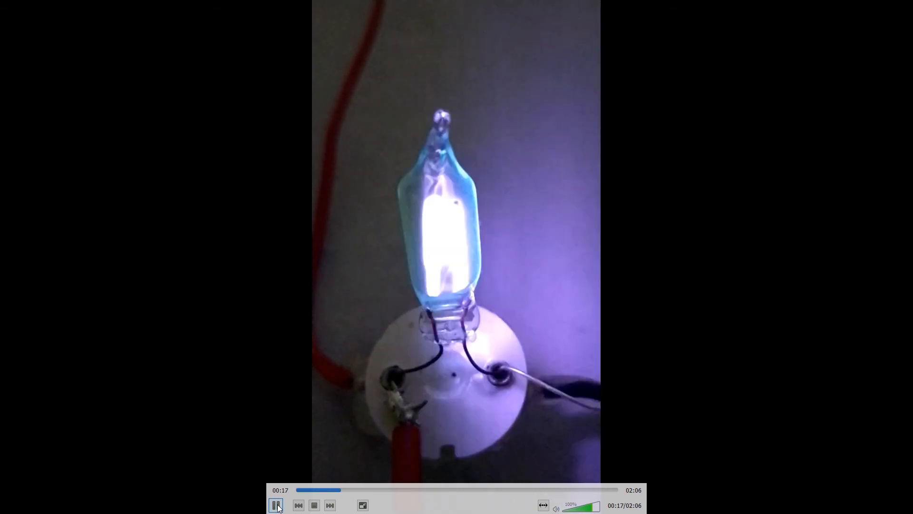
click(275, 505)
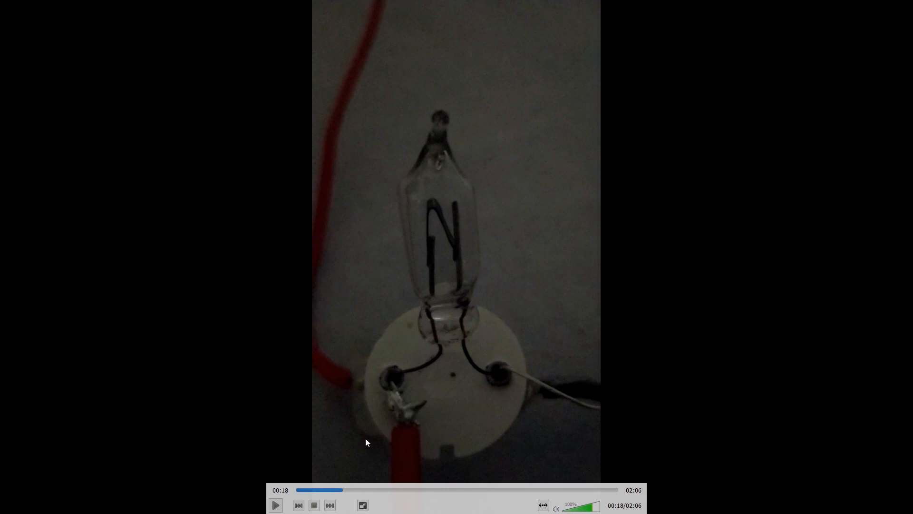
click(275, 506)
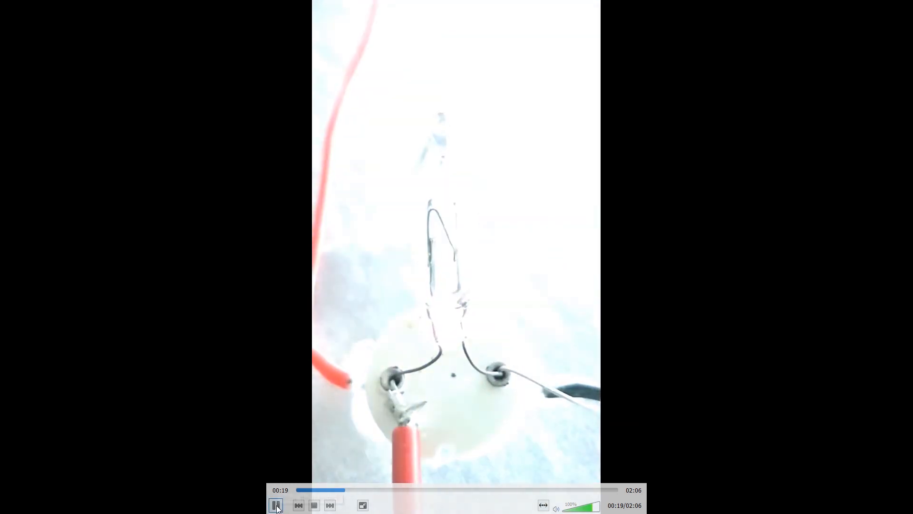
click(275, 505)
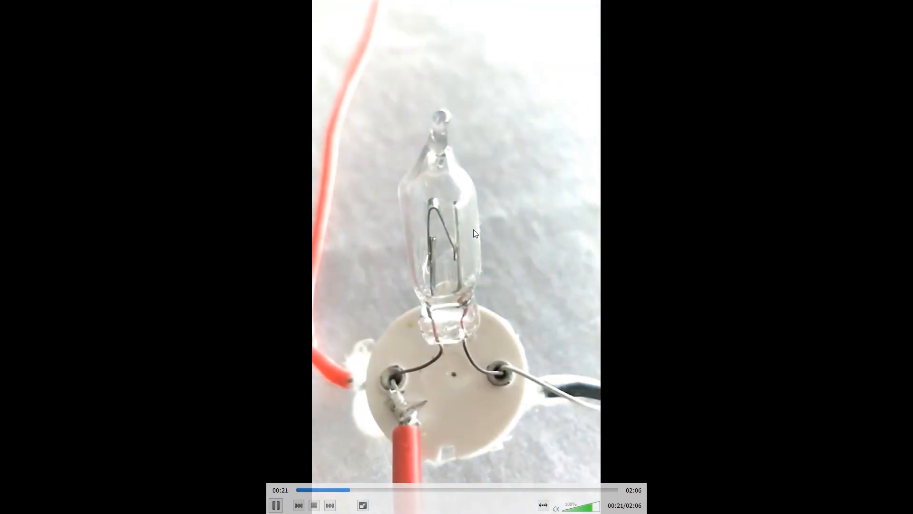